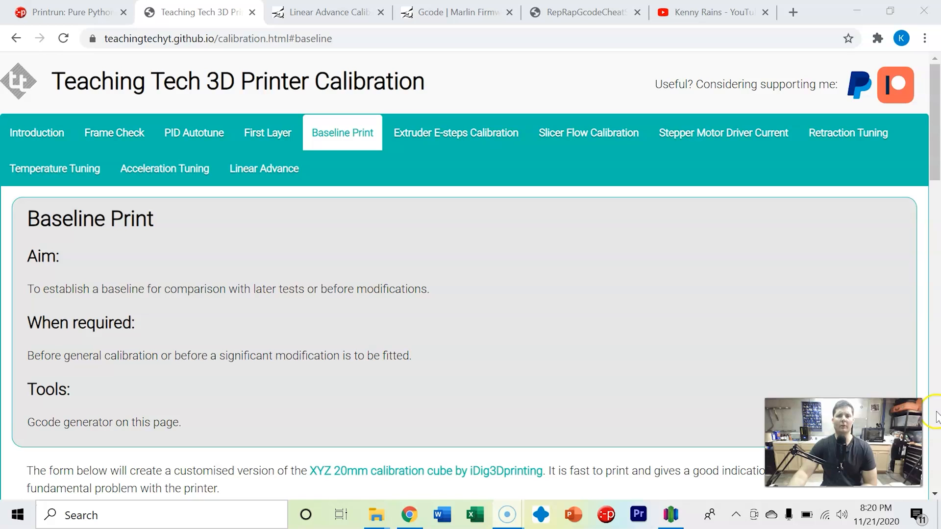
Step: Generate the customised baseline G-code with Download Gcode
scroll("down", 3)
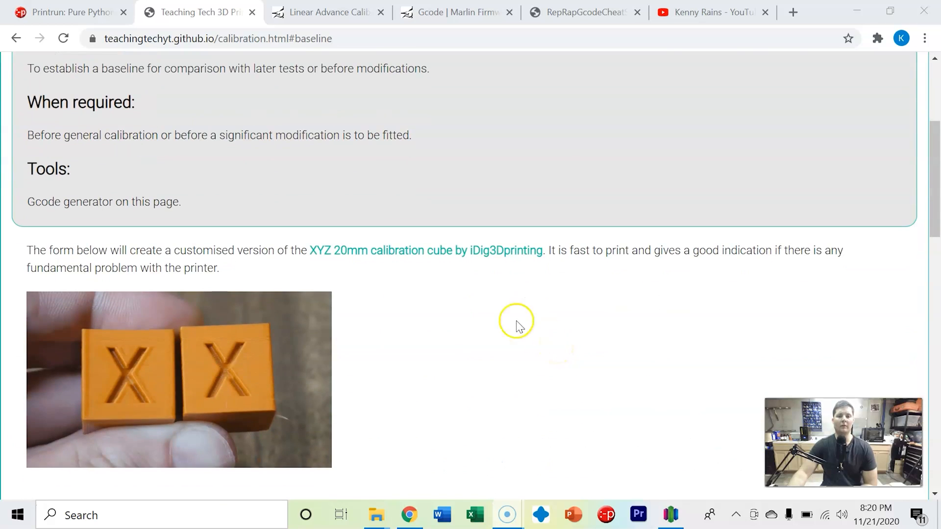
mouse_move(420, 276)
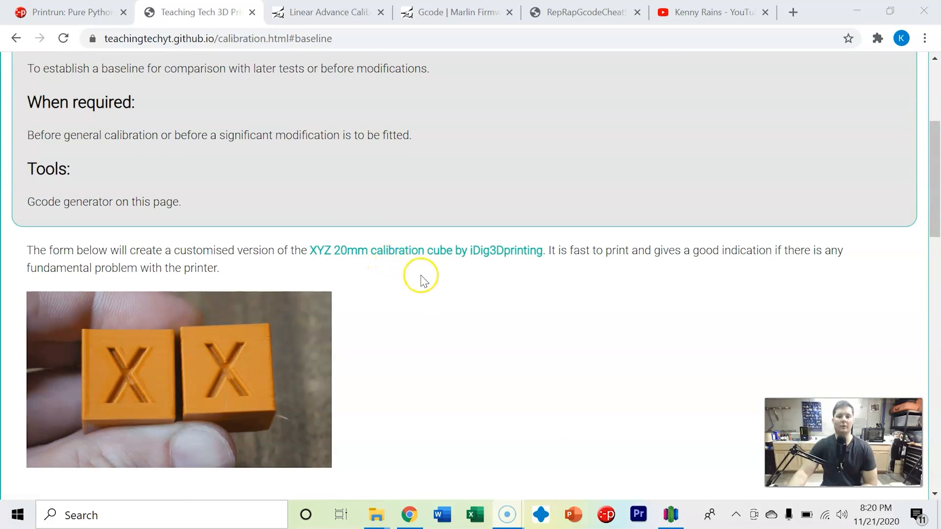
mouse_move(383, 280)
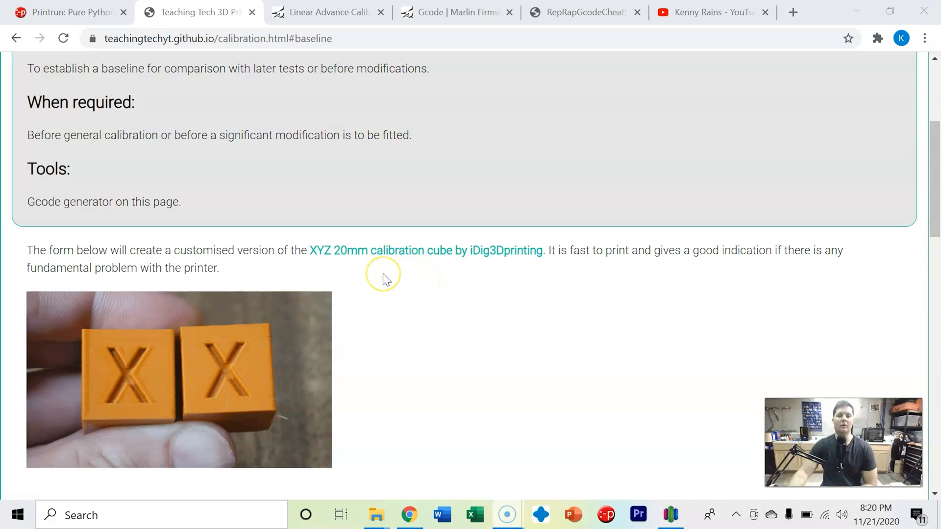
mouse_move(384, 279)
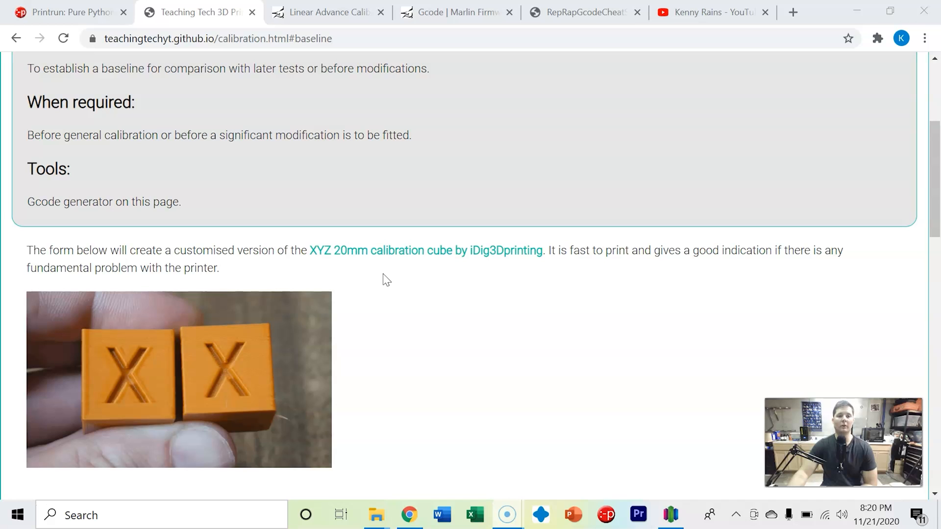
scroll("down", 3)
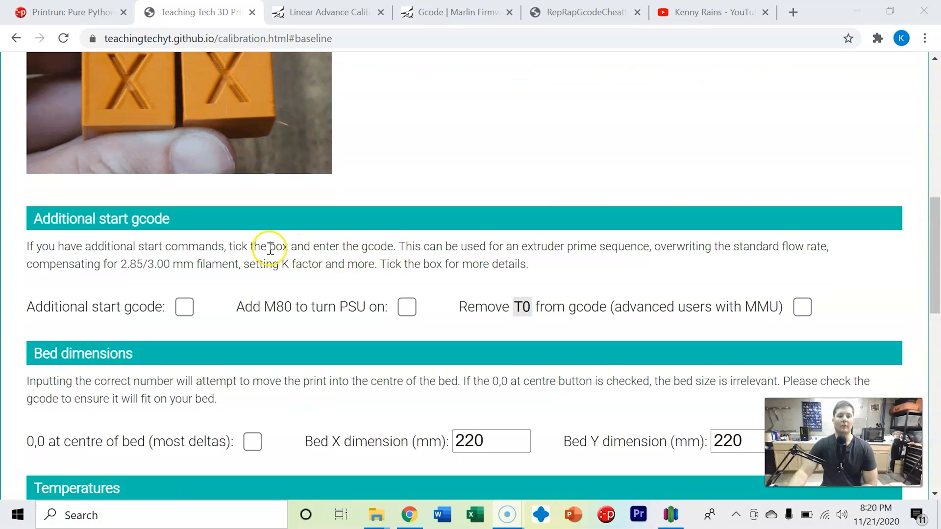
mouse_move(476, 271)
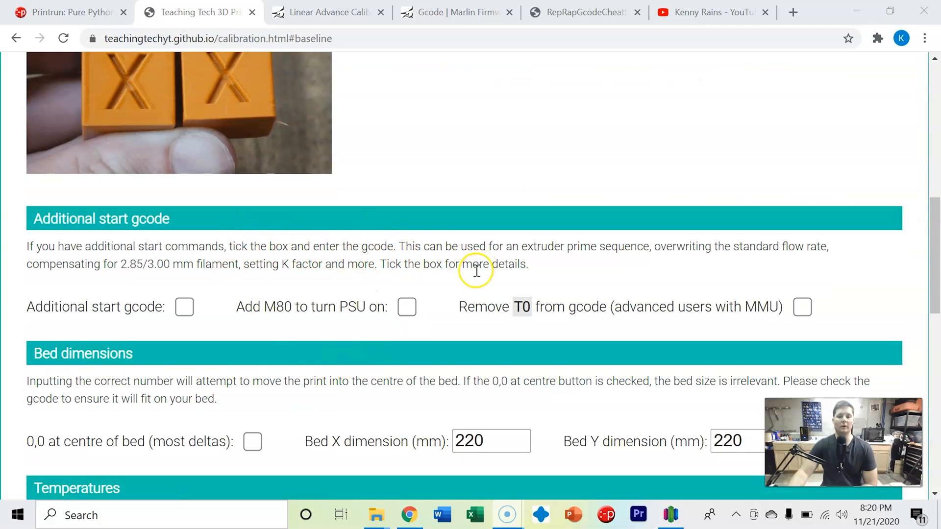
scroll("down", 3)
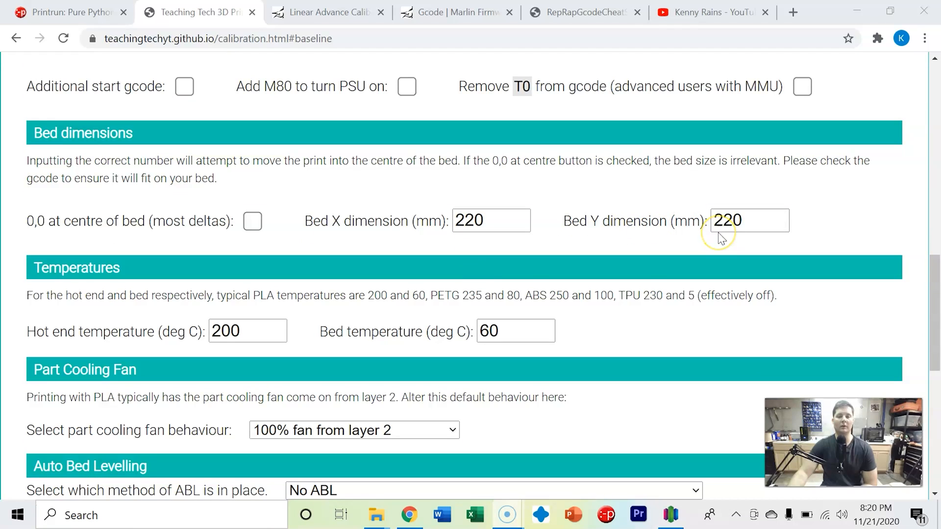
mouse_move(697, 247)
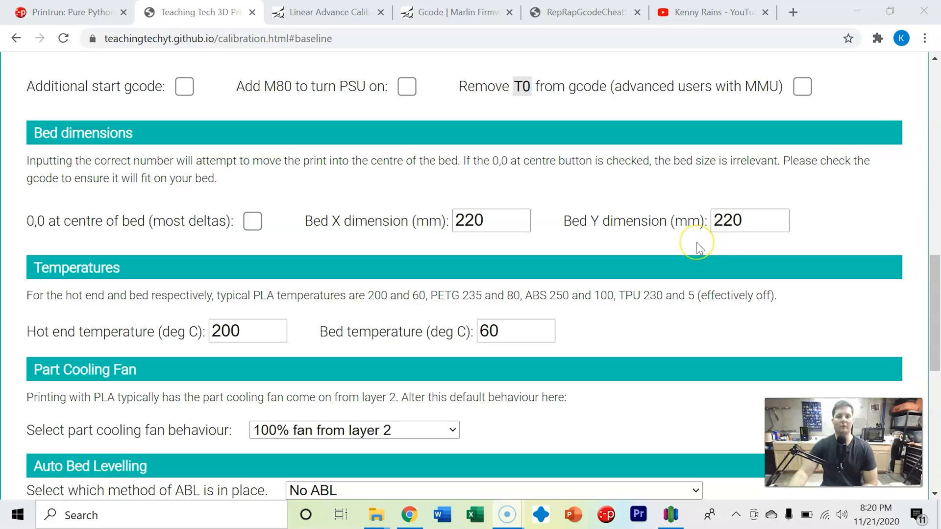
scroll("down", 3)
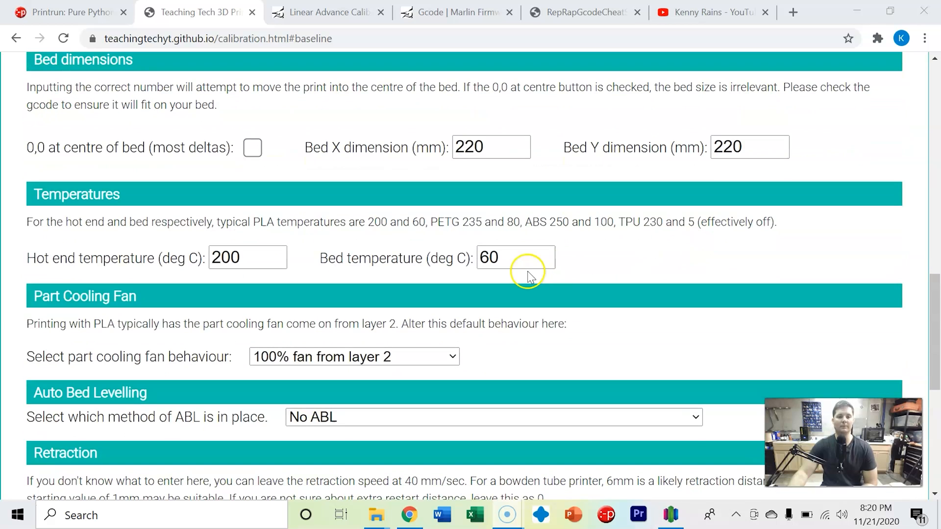
mouse_move(378, 278)
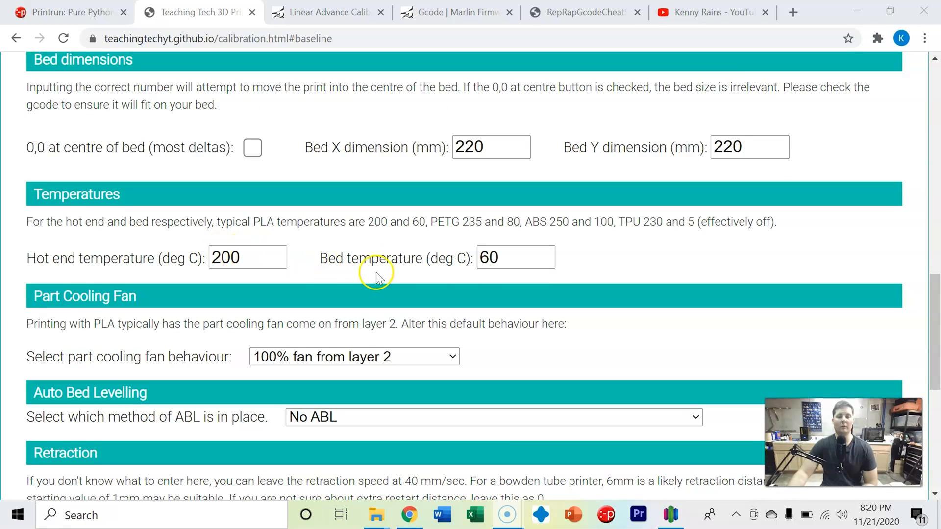
scroll("down", 3)
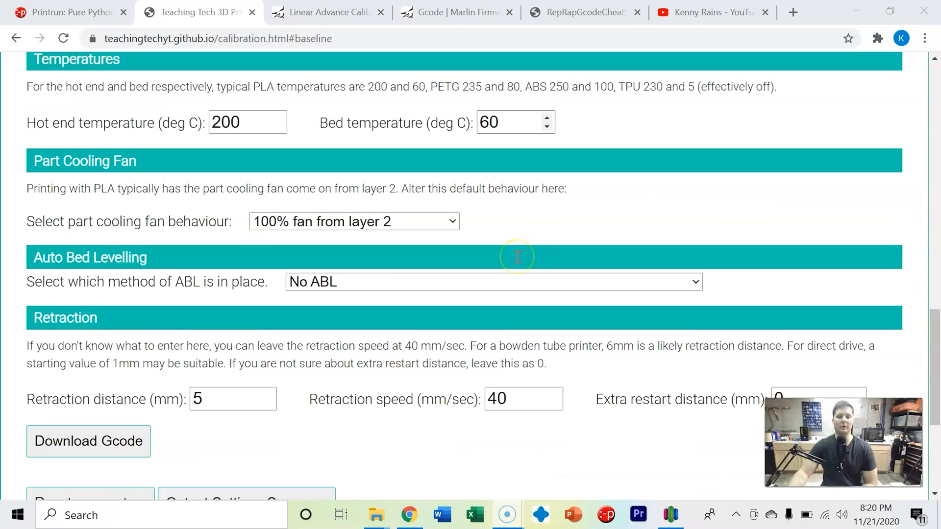
scroll("down", 3)
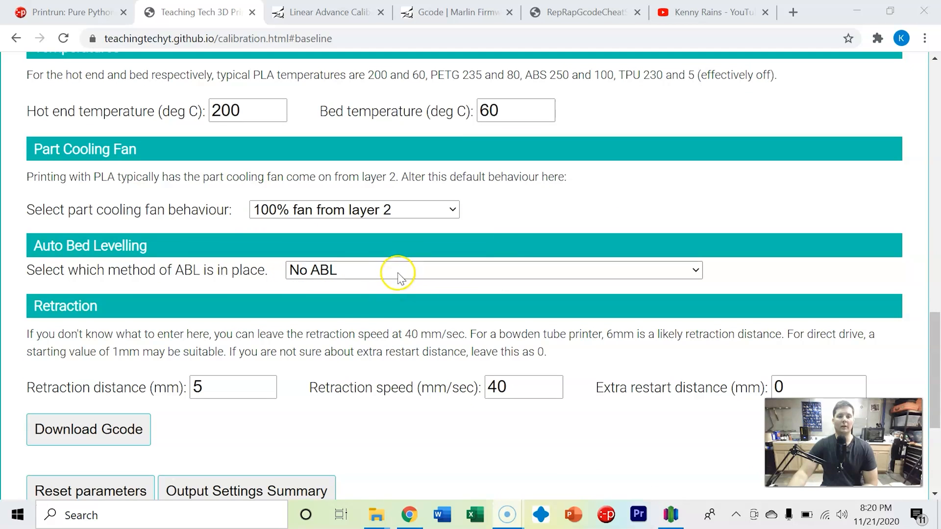
scroll("down", 3)
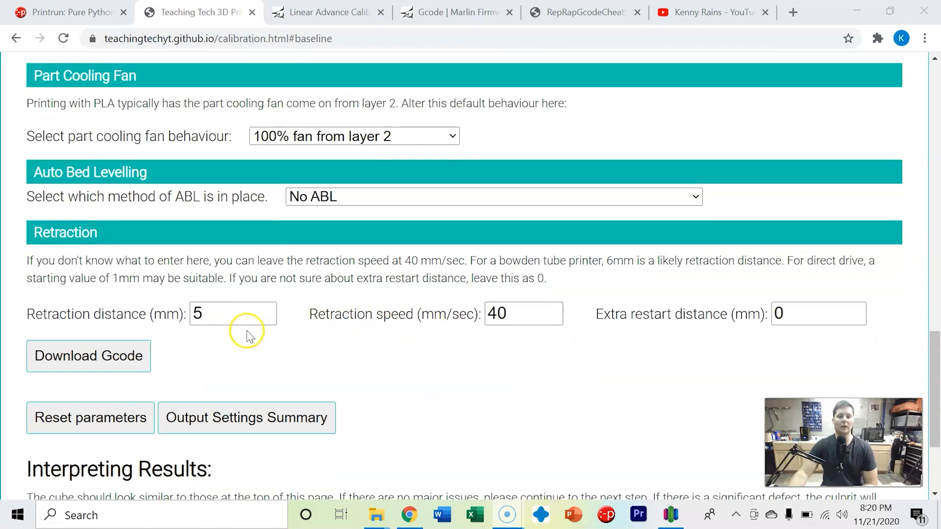
mouse_move(328, 354)
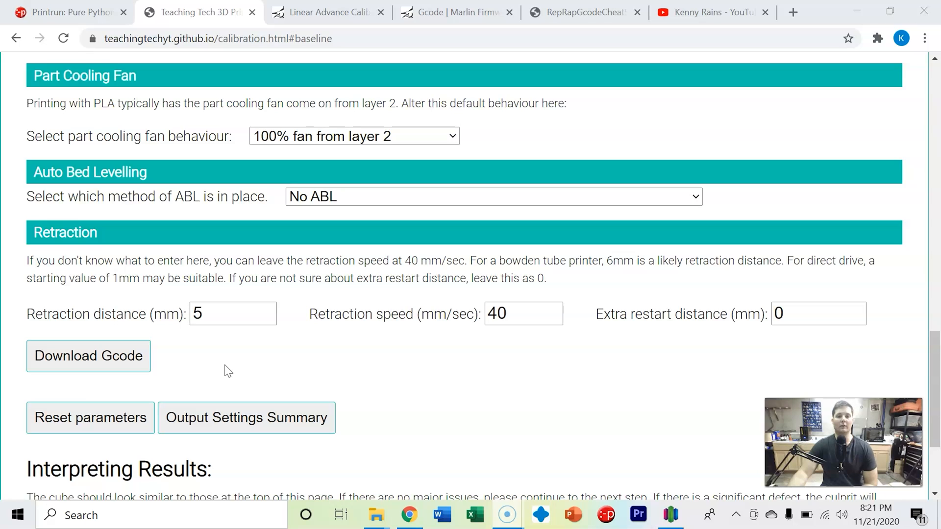
mouse_move(126, 360)
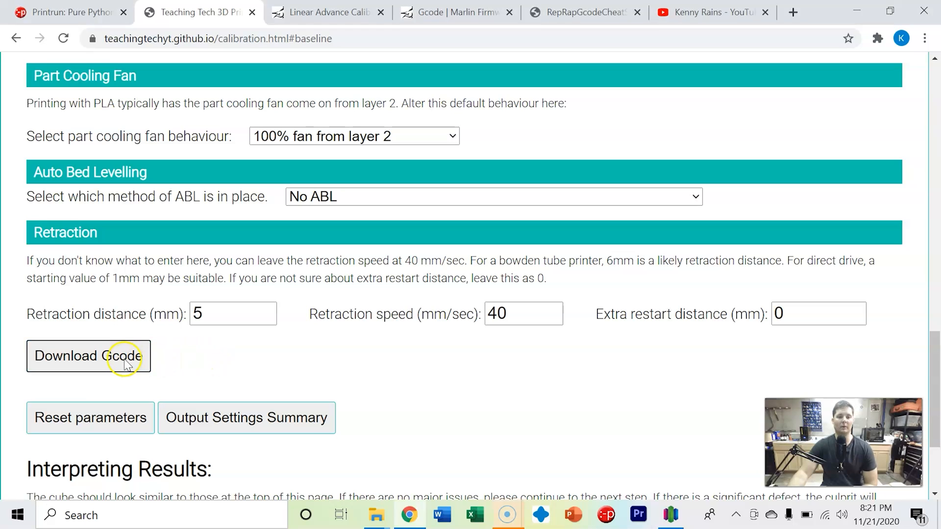
left_click(88, 355)
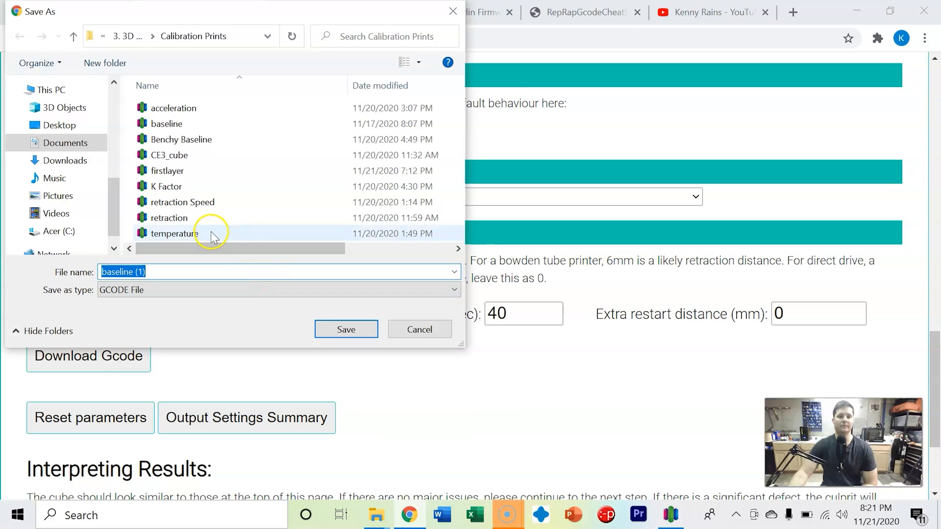
Step: Save the file as 'baseline' instead of 'baseline (1)', overwriting the existing baseline.gcode
left_click(174, 271)
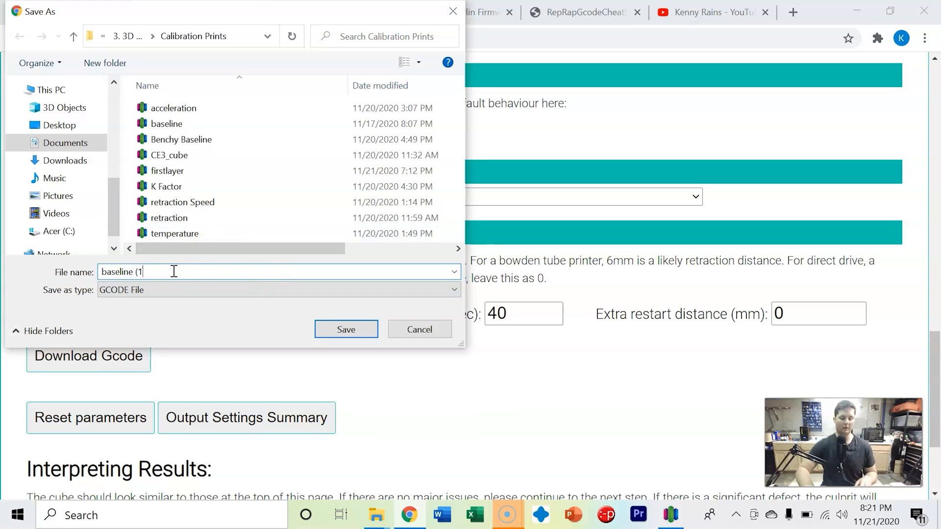
left_click(345, 329)
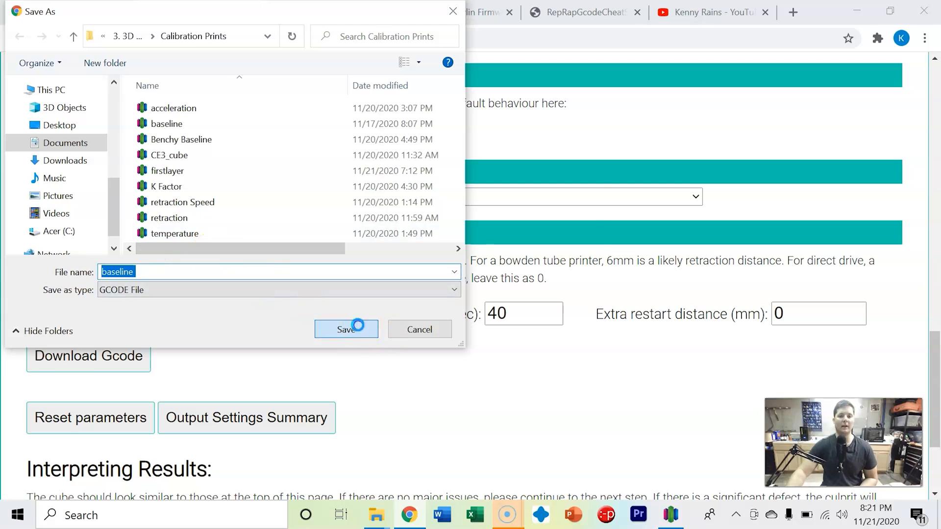
left_click(346, 329)
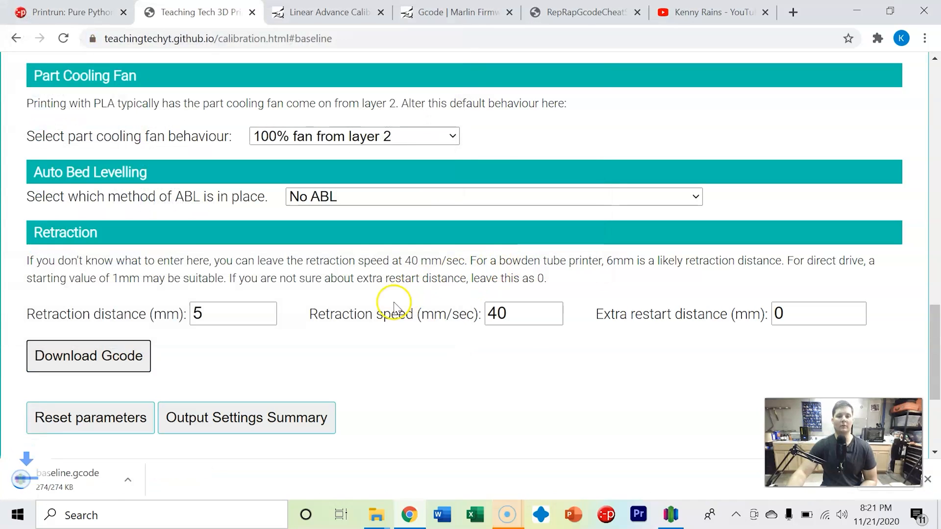
mouse_move(513, 342)
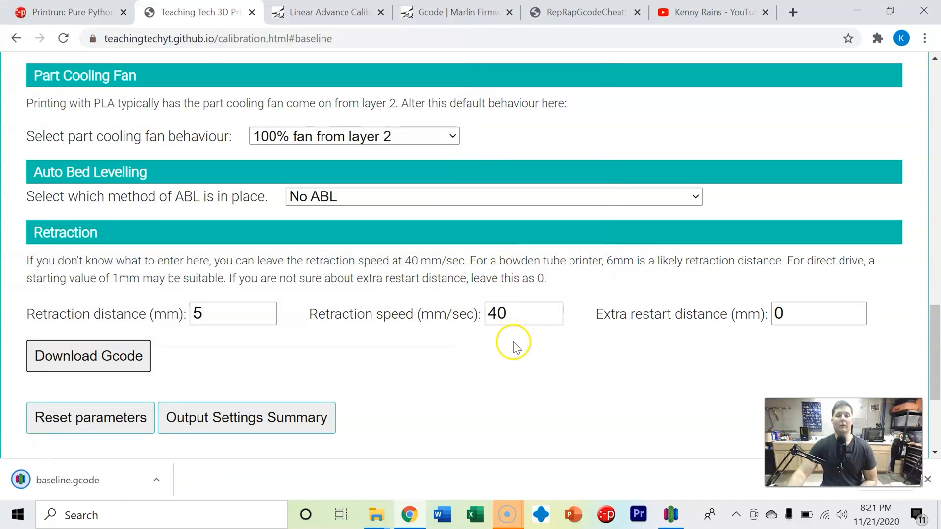
mouse_move(503, 347)
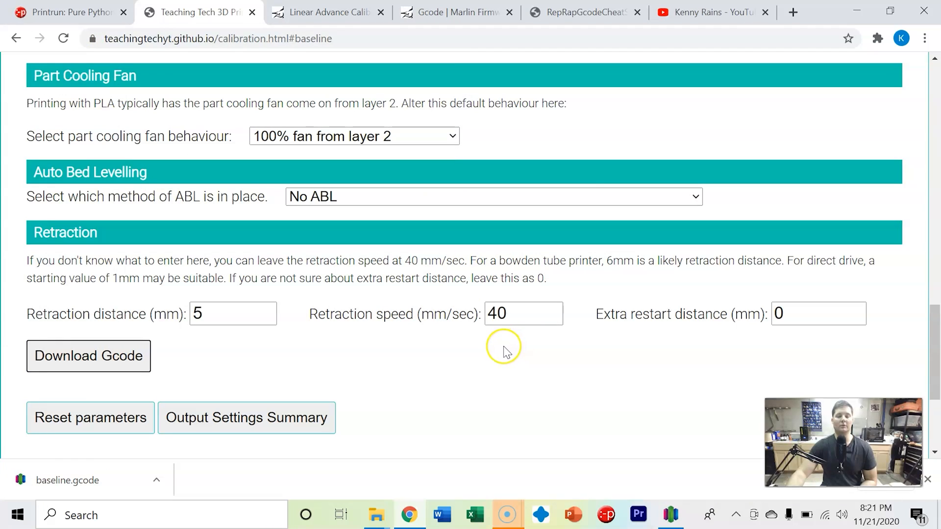
mouse_move(504, 351)
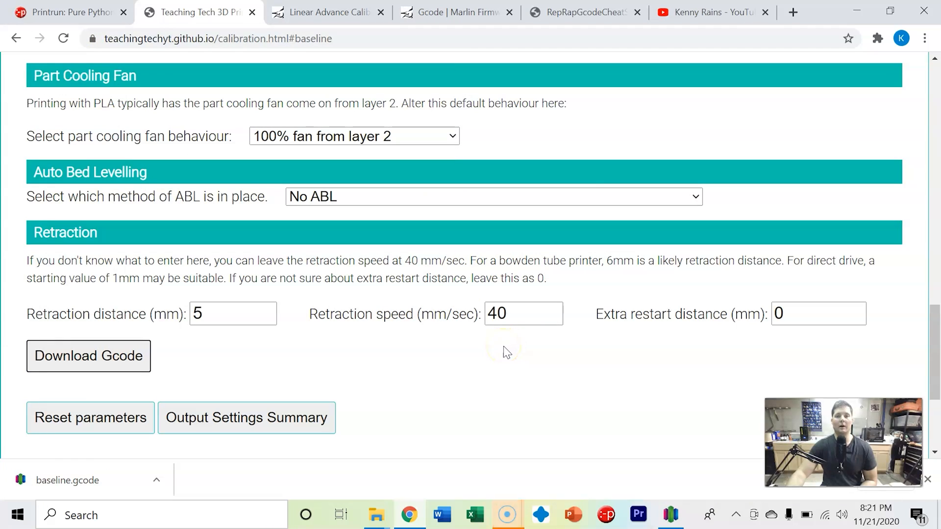
mouse_move(505, 358)
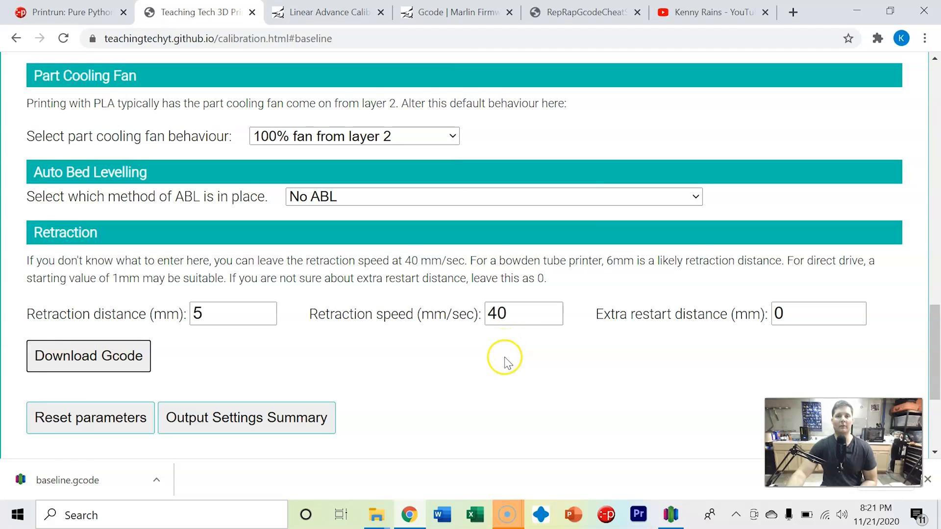